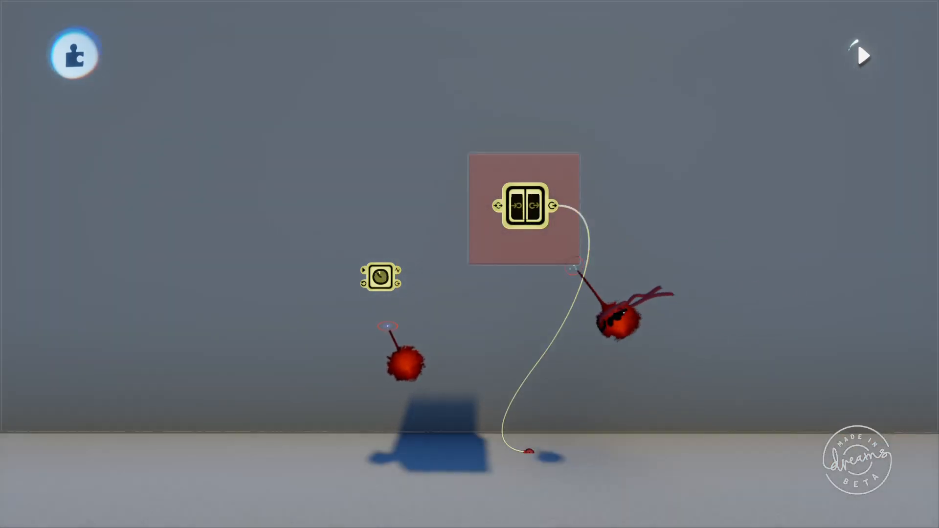
Step: Open the Signal Manipulator's tweak menu to show remapper modes and output smoothing
click(379, 276)
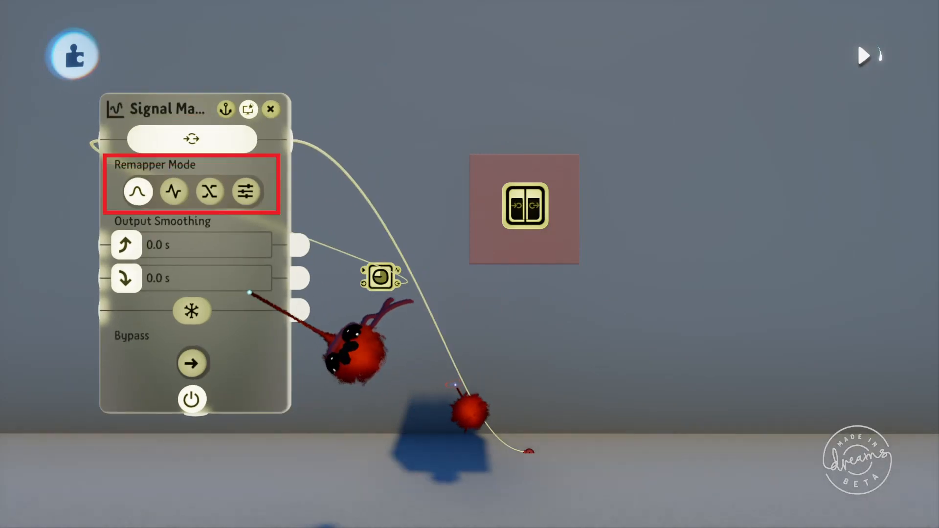
click(137, 192)
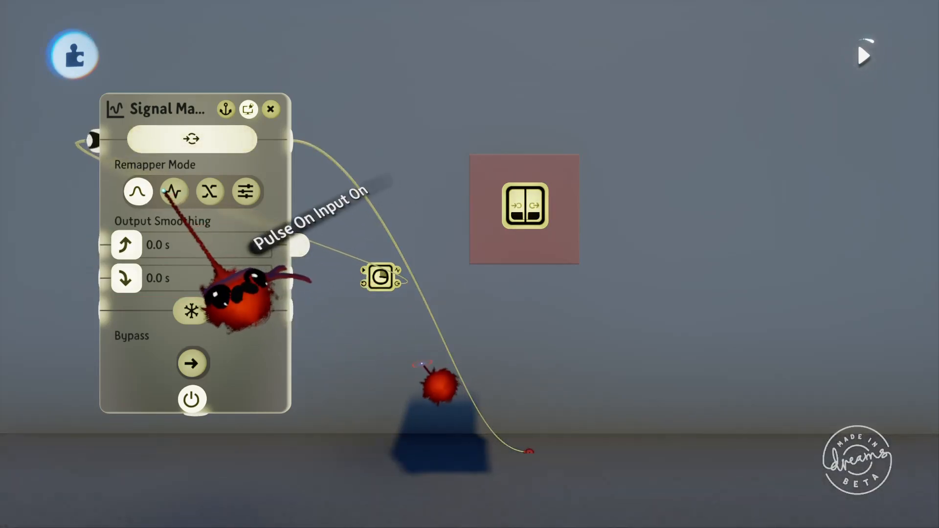
Step: Switch the Signal Manipulator to Pulse On Input On, then the third remapper mode
click(174, 192)
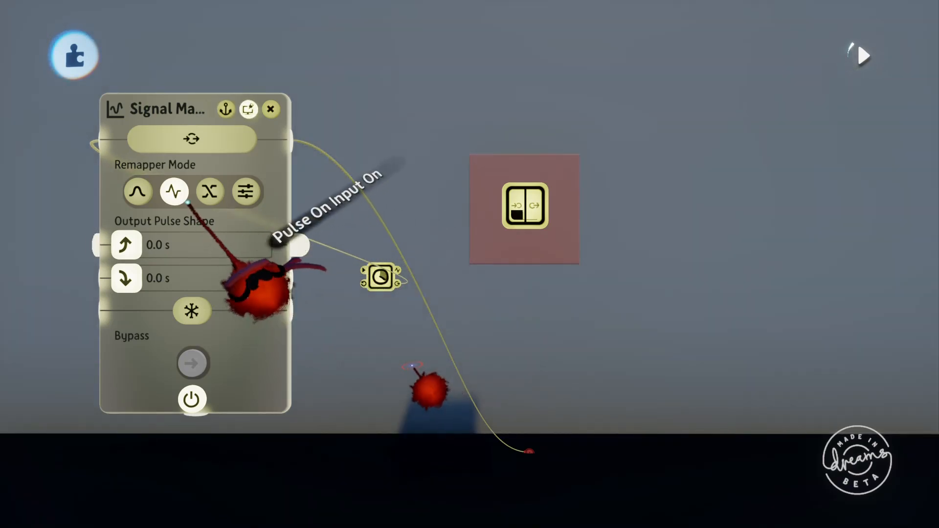
click(210, 191)
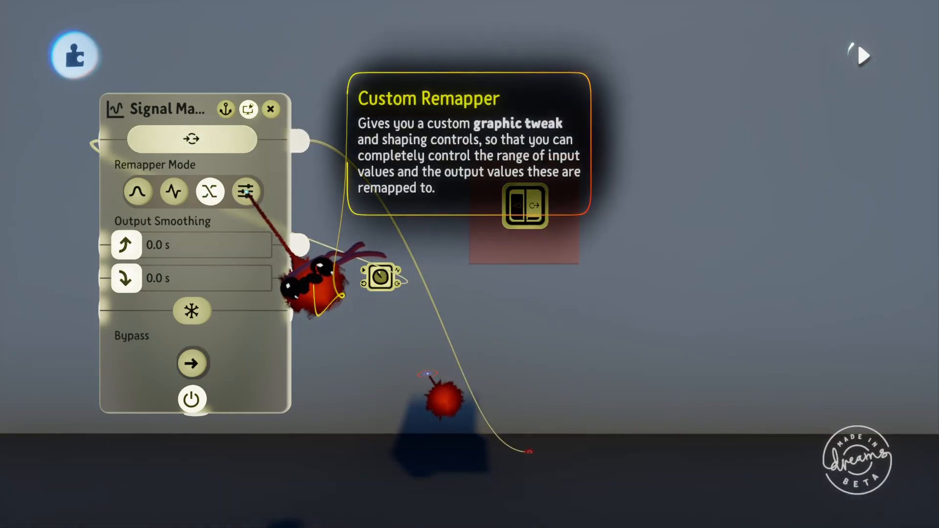
Step: Preview the Custom Remapper graph, then set the Signal Manipulator back to Smoothing Only
click(246, 191)
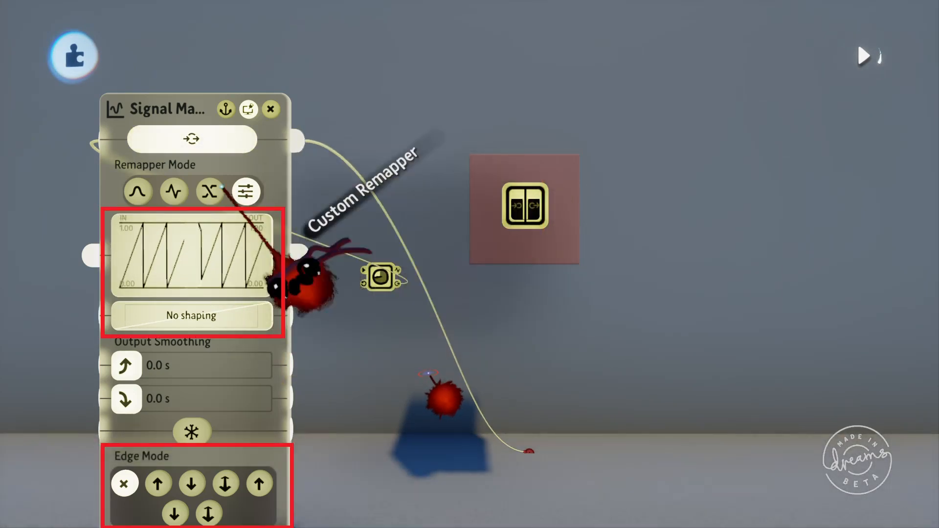
click(138, 192)
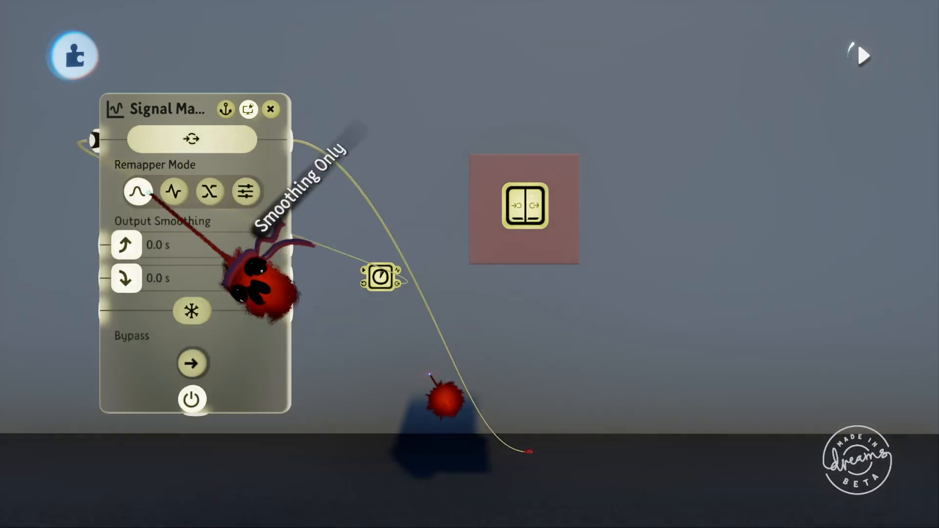
mouse_move(126, 244)
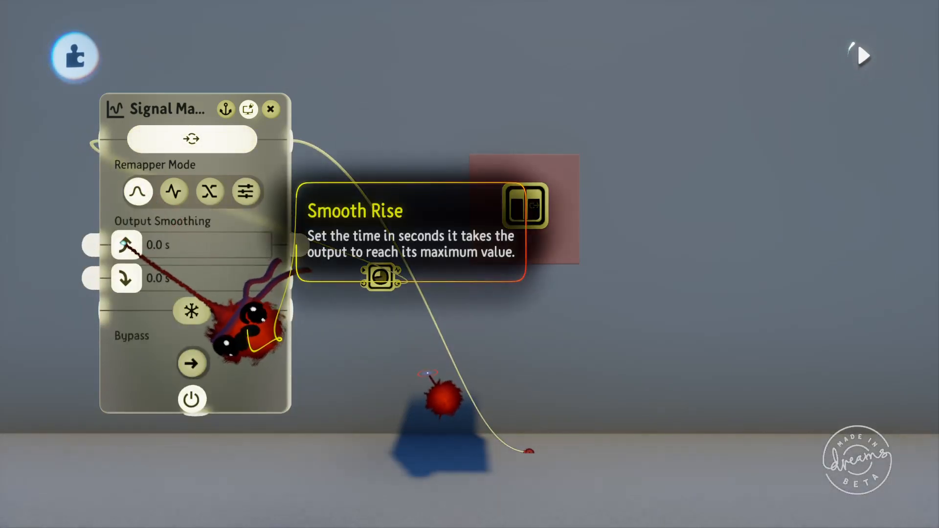
Step: Drag the Smooth Fall slider to 12.0 seconds, leaving Smooth Rise at 0.0
drag(126, 244, 173, 244)
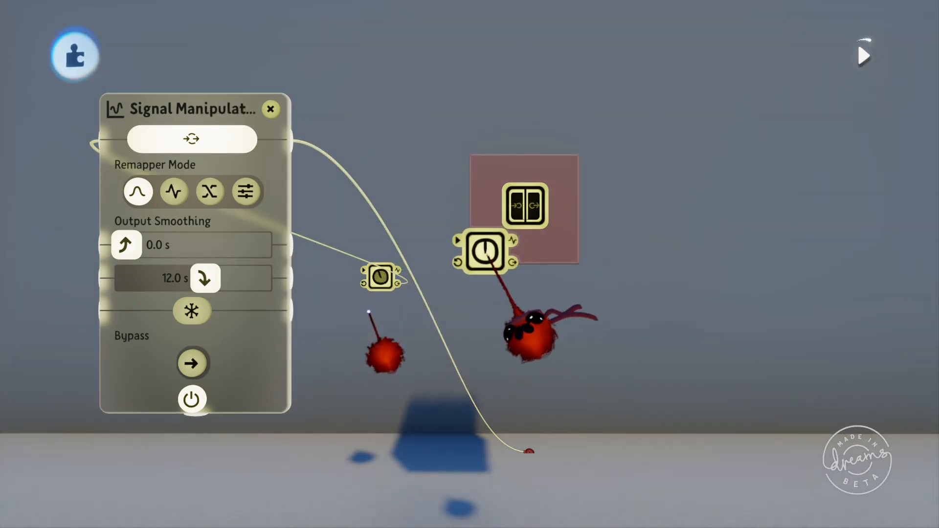
Step: Open the 5.0-second Timer's tweak menu and drag its output wire toward the Signal Manipulator
click(193, 311)
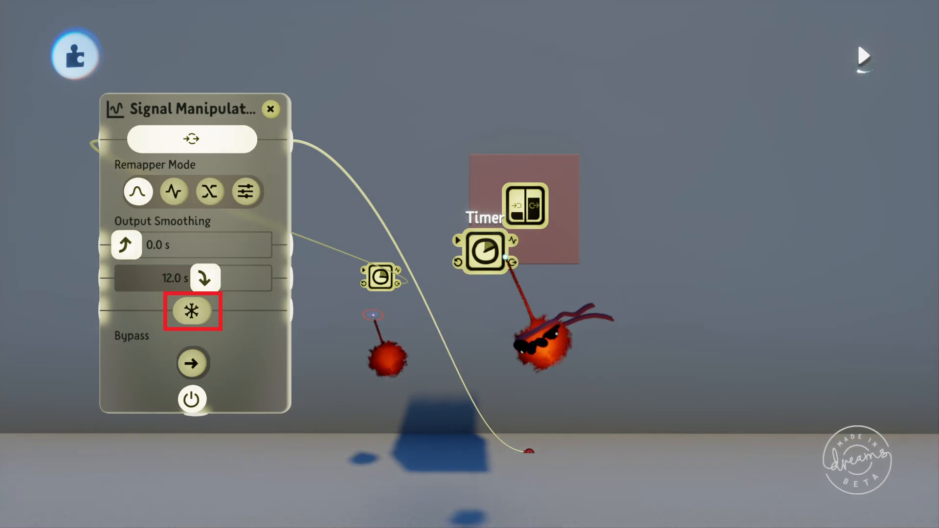
click(192, 311)
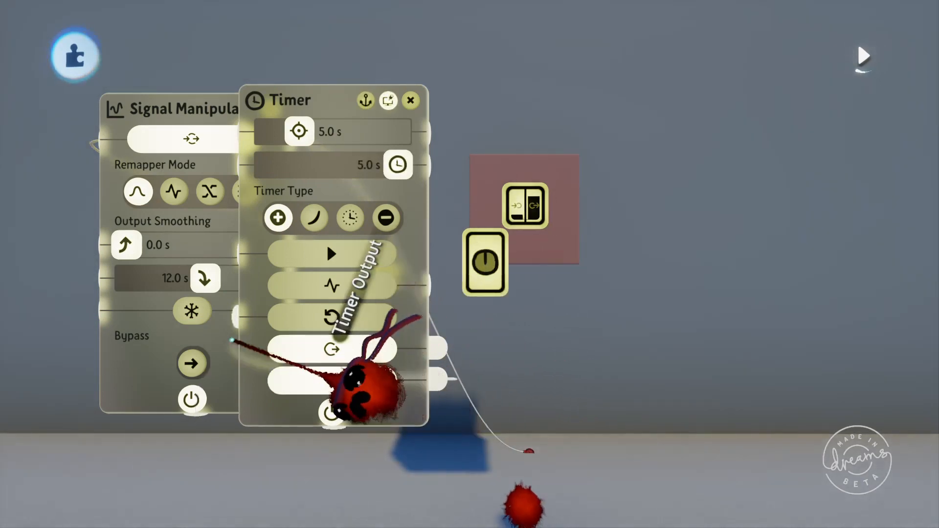
click(411, 100)
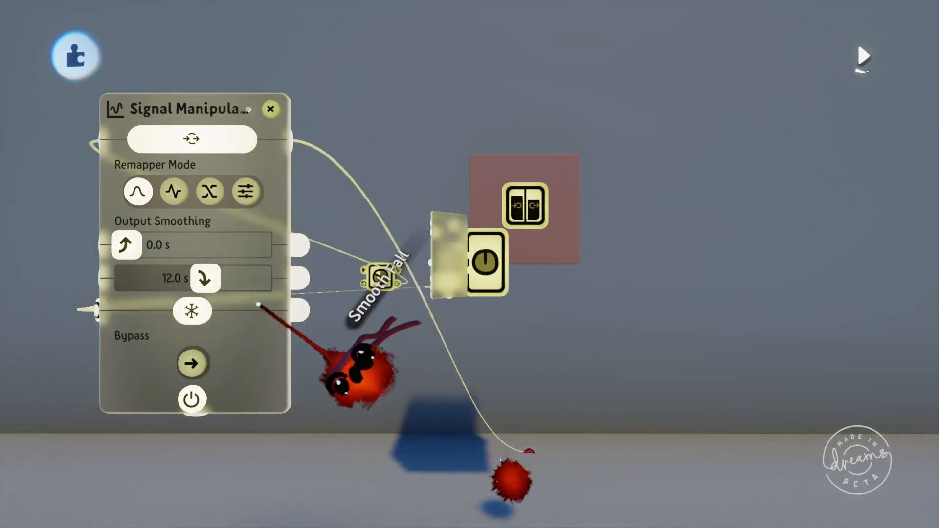
mouse_move(191, 310)
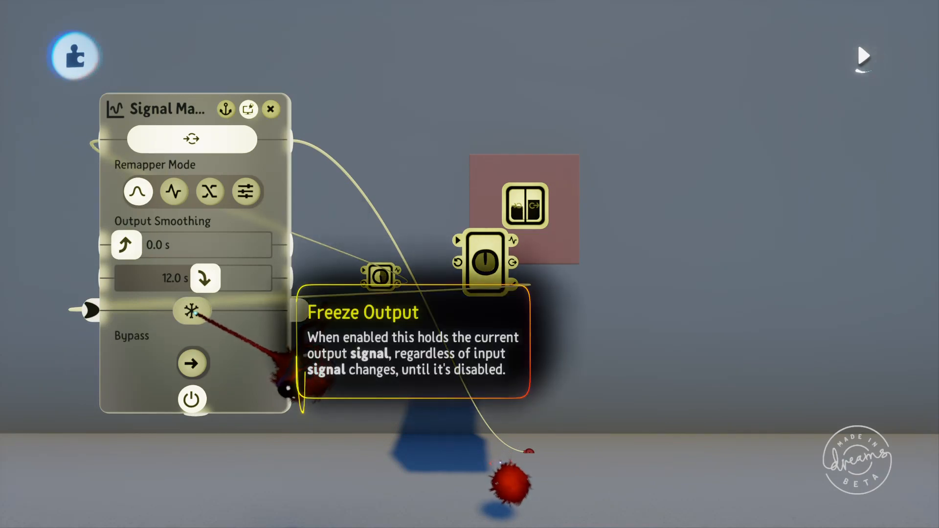